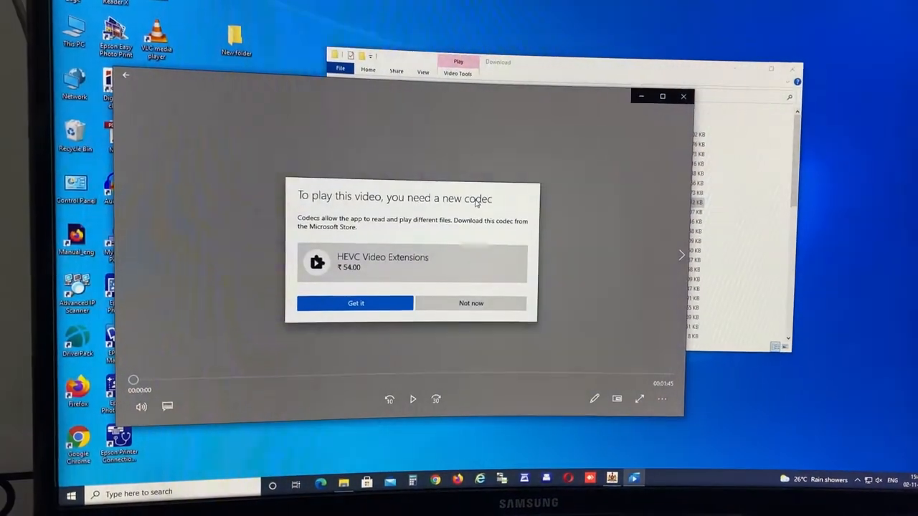
Decline the HEVC codec offer, skim the black video toward its end, and close Movies & TV.
left_click(471, 303)
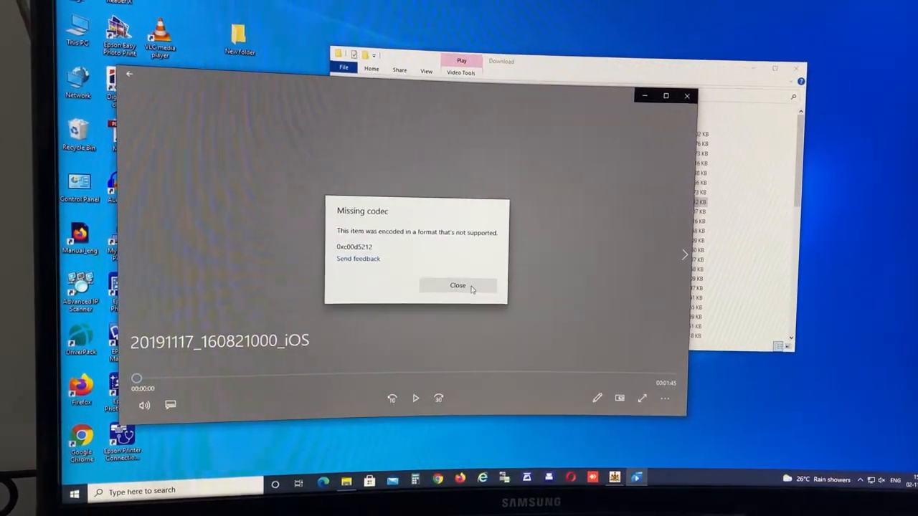
left_click(458, 285)
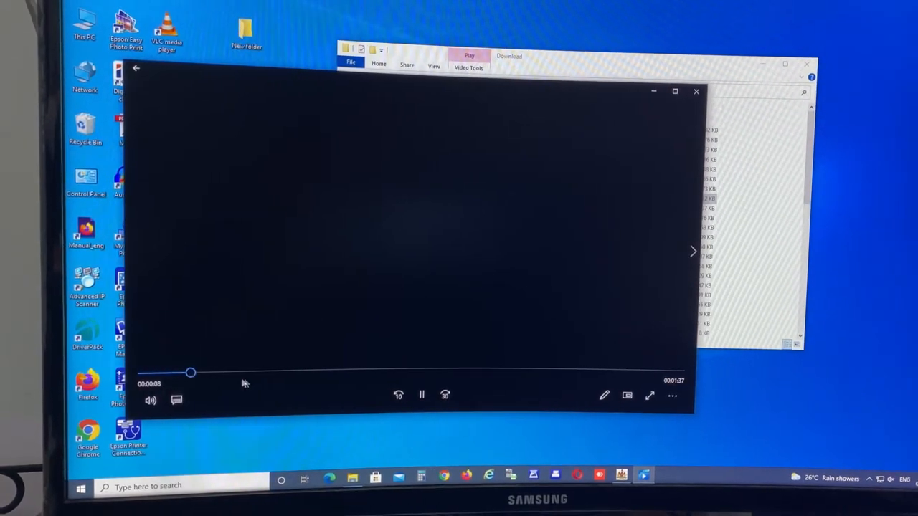
left_click_drag(191, 373, 309, 370)
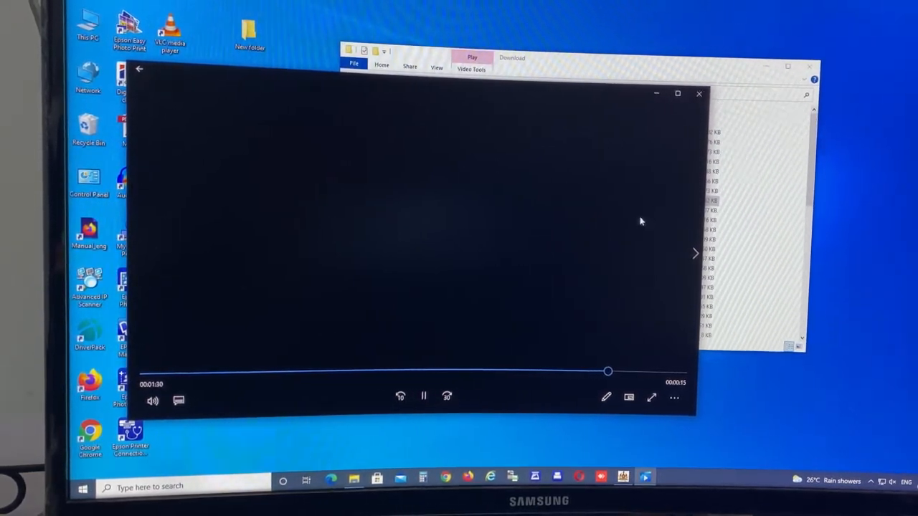
mouse_move(699, 94)
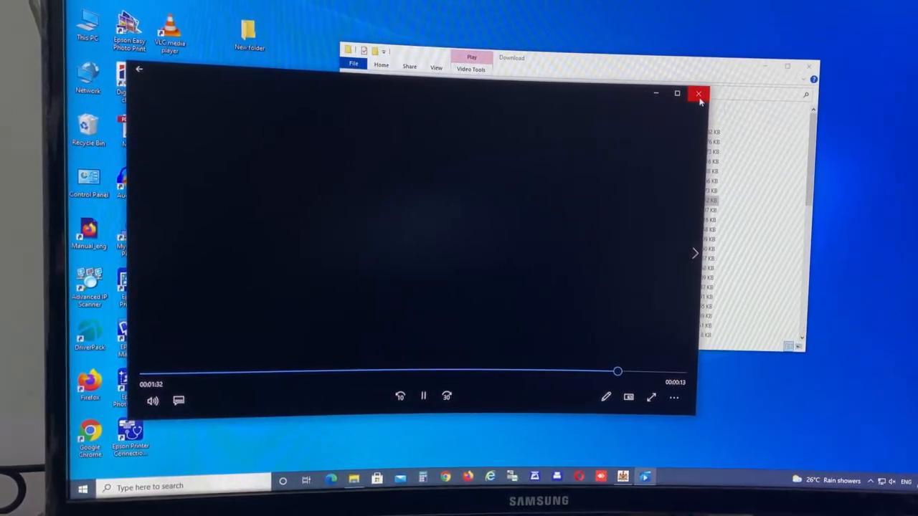
left_click(699, 95)
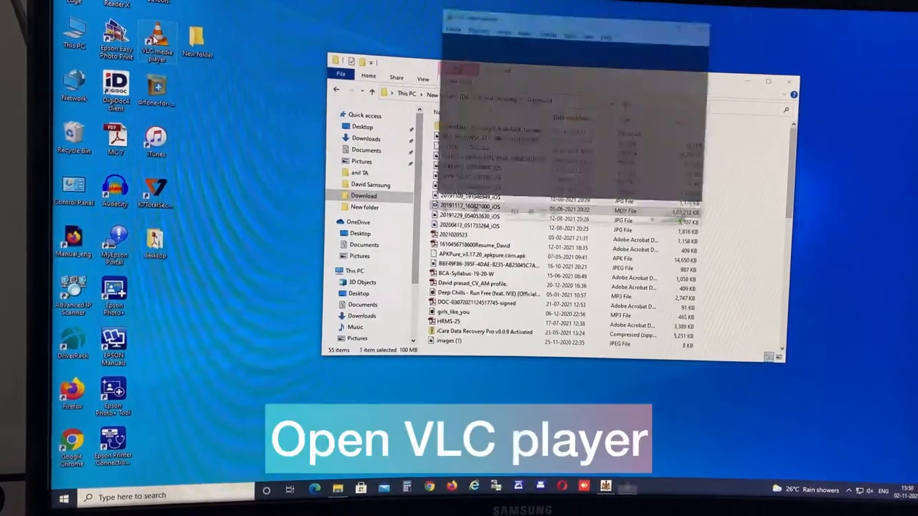
Launch VLC and bring up its Convert / Save media dialog from the Media menu.
double_click(155, 40)
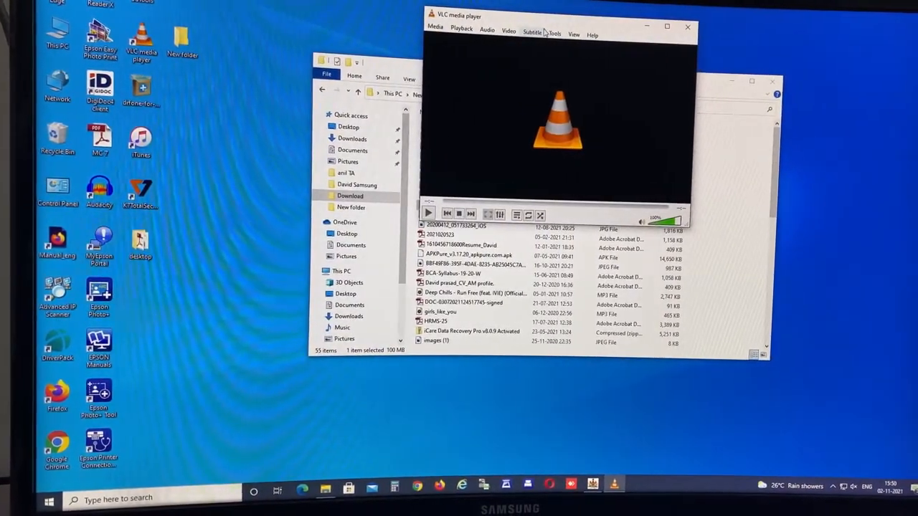
left_click(435, 29)
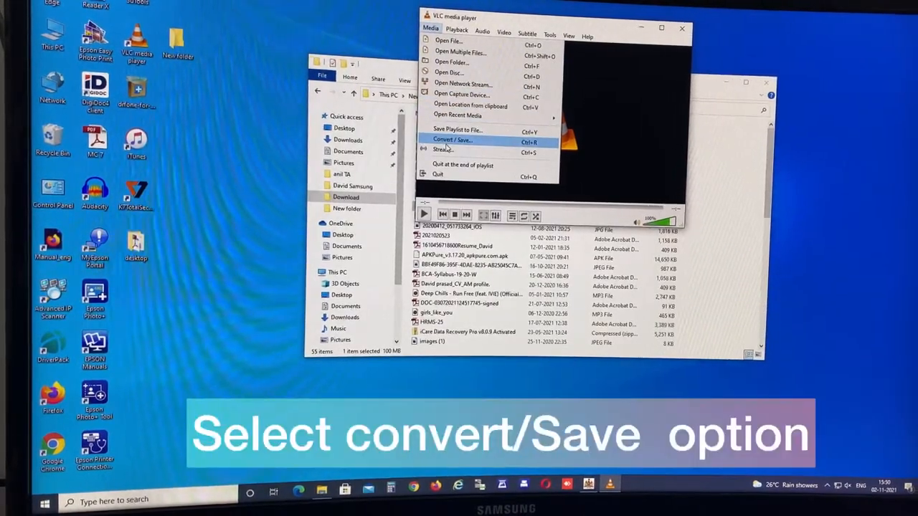
left_click(452, 139)
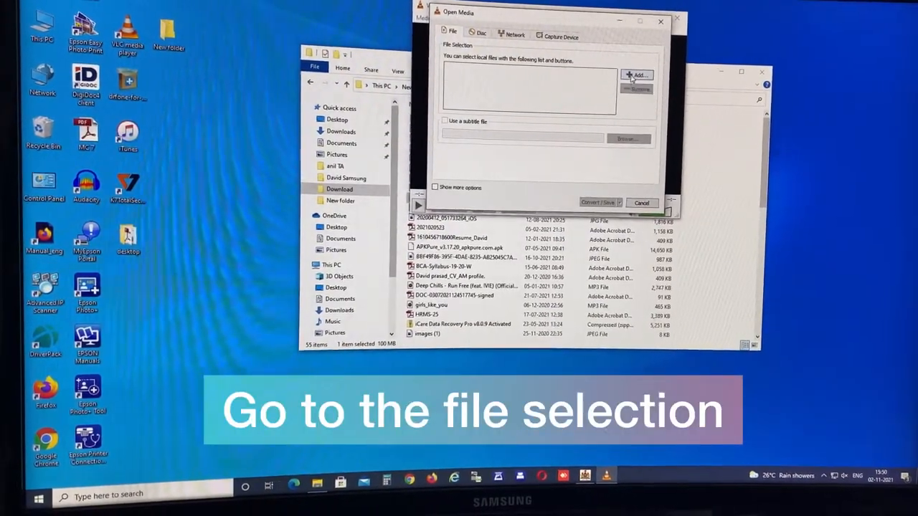
Add the 20191117_160821000_iOS MOV from Downloads as the source and proceed to conversion settings.
left_click(636, 74)
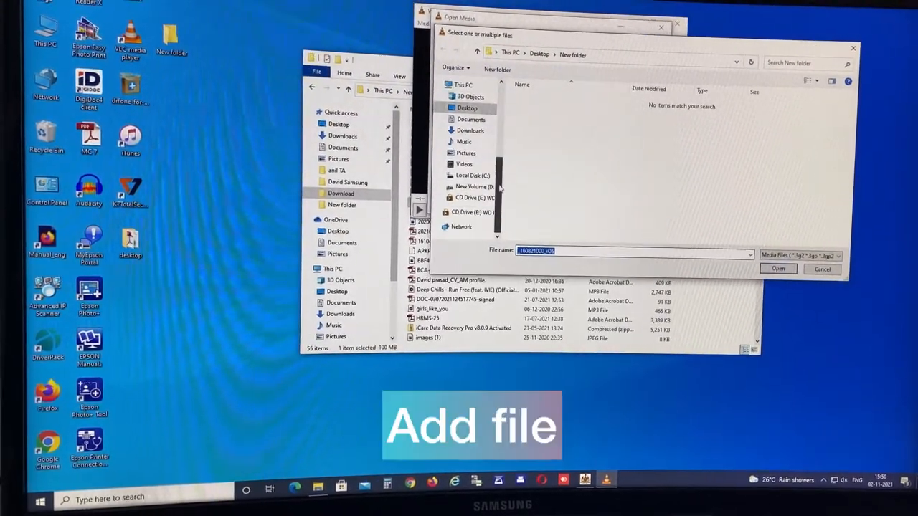
left_click(472, 188)
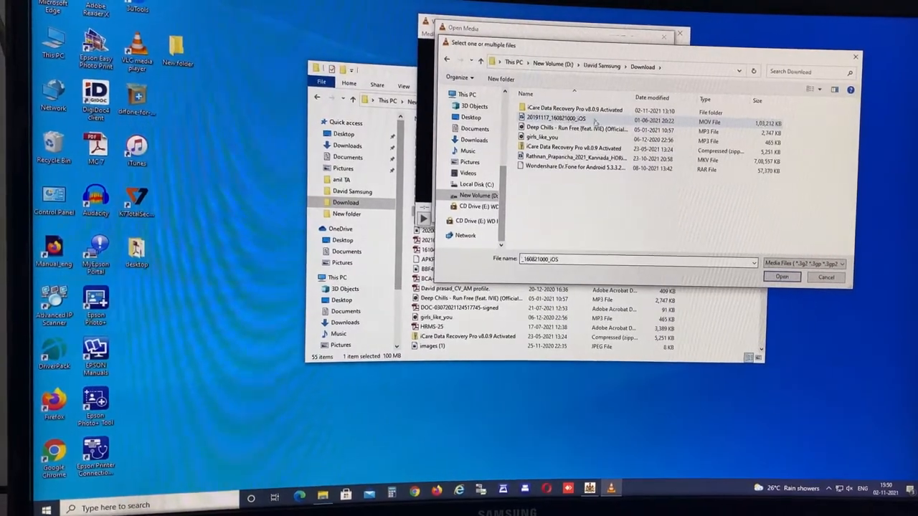
left_click(782, 277)
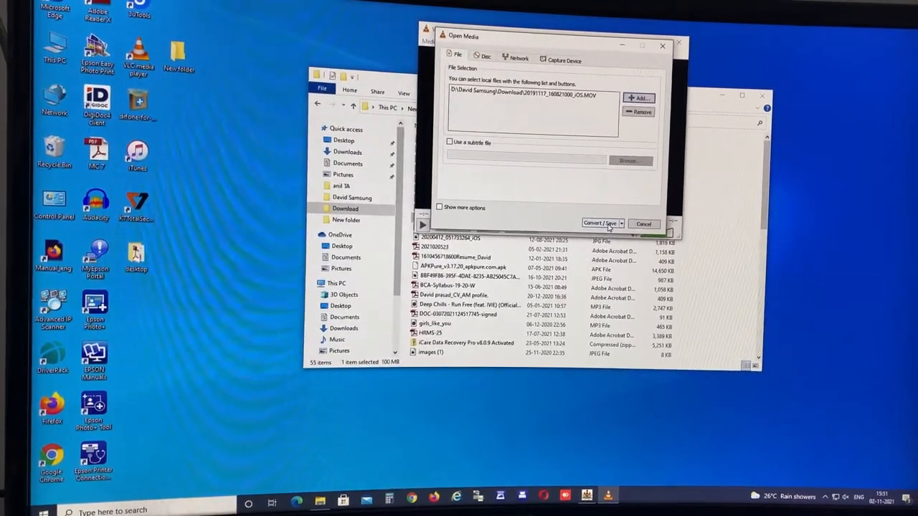
left_click(600, 224)
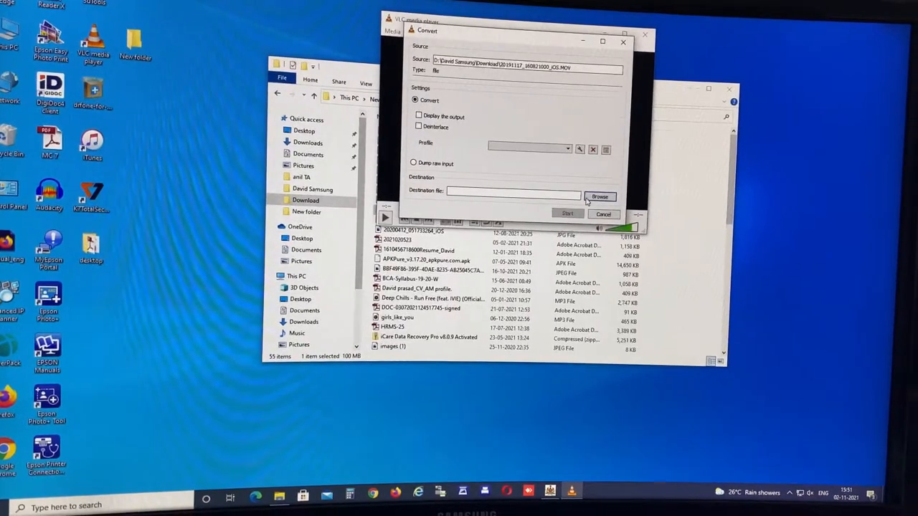
Set the destination file inside New folder on the Desktop and start the conversion.
left_click(600, 196)
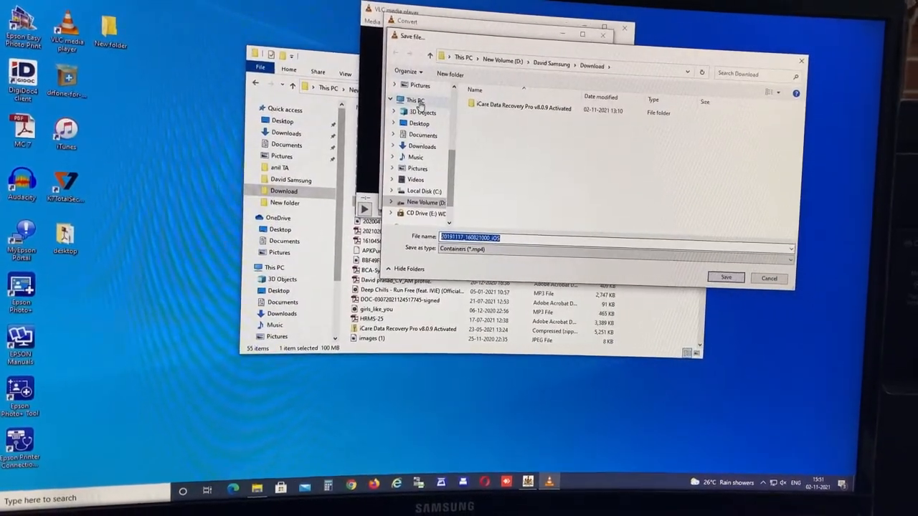
left_click(419, 124)
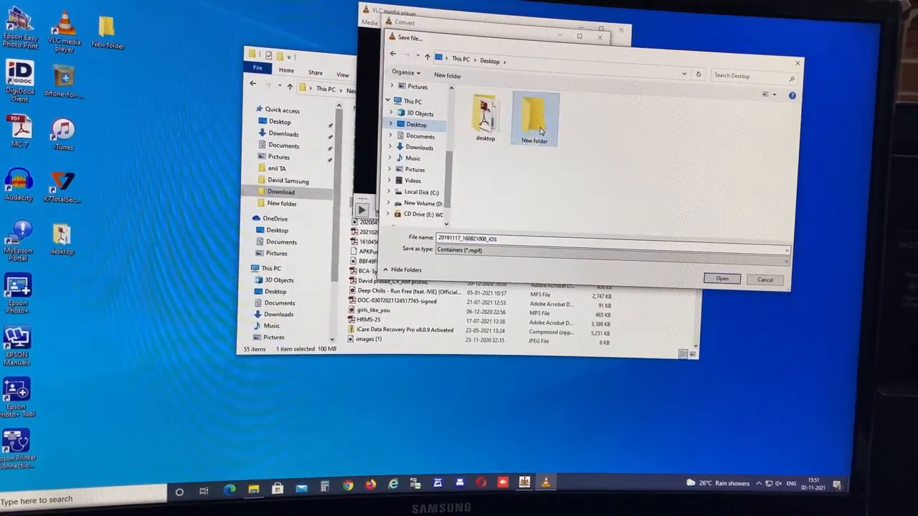
double_click(534, 114)
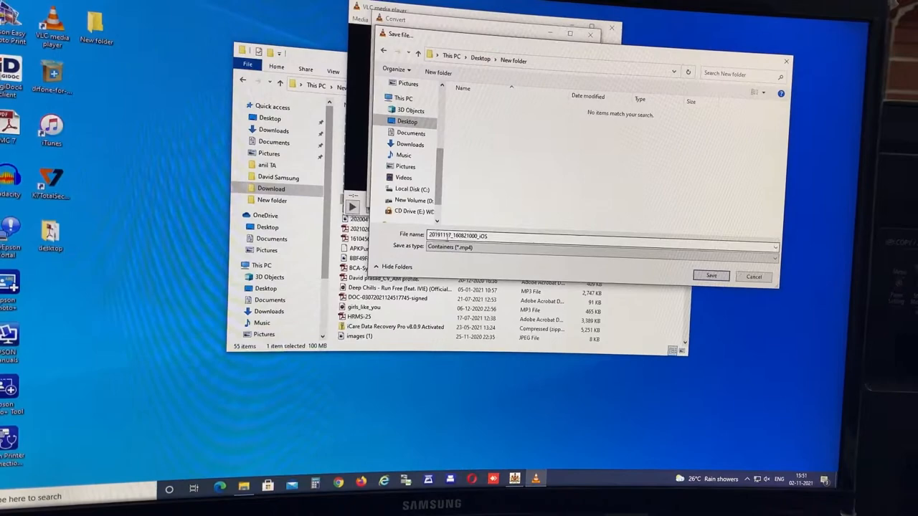
left_click(712, 275)
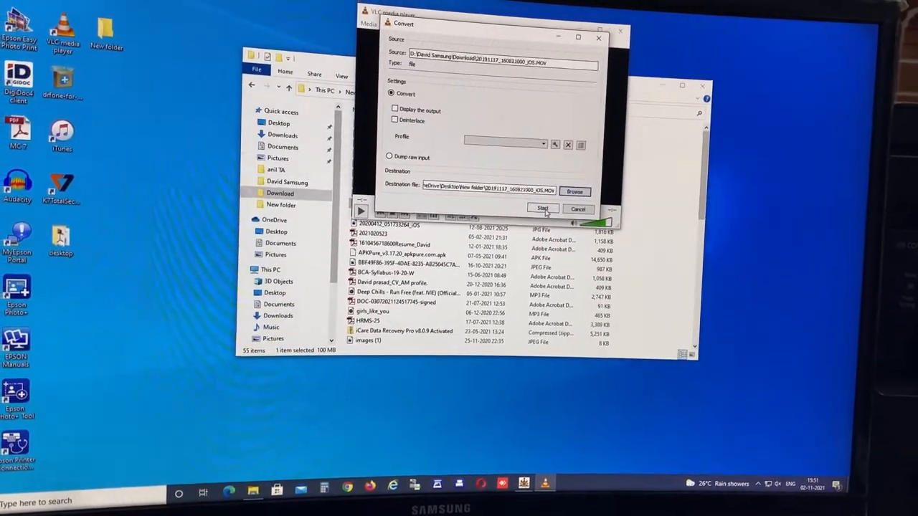
left_click(542, 208)
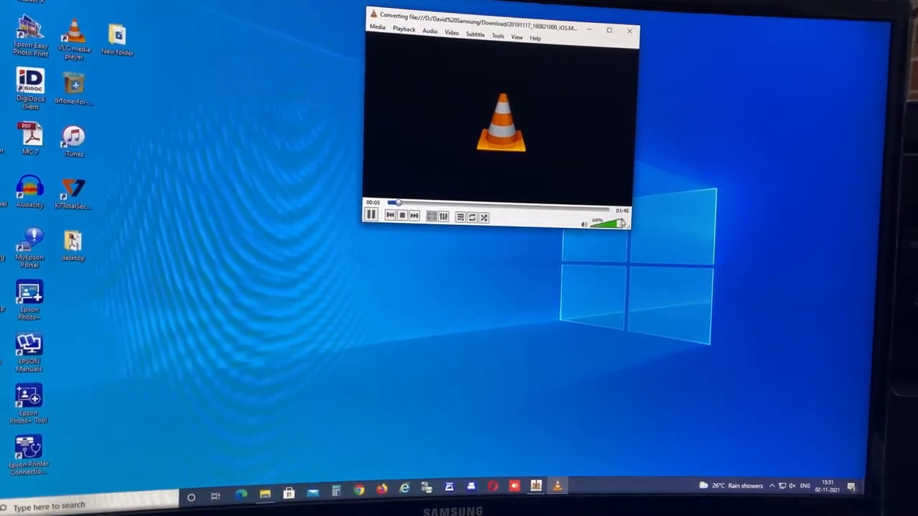
mouse_move(624, 199)
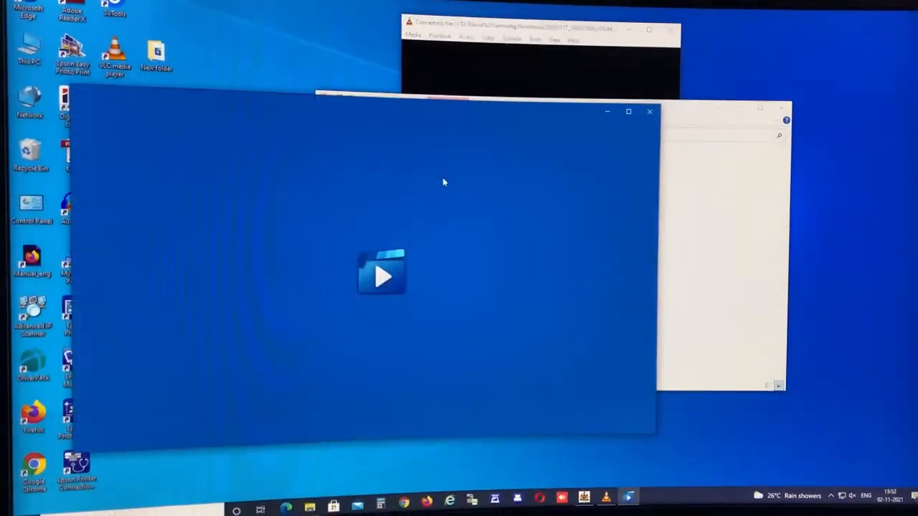
Try the converted file in Movies & TV, dismiss the Can't play error, retry, then close the player.
left_click(382, 275)
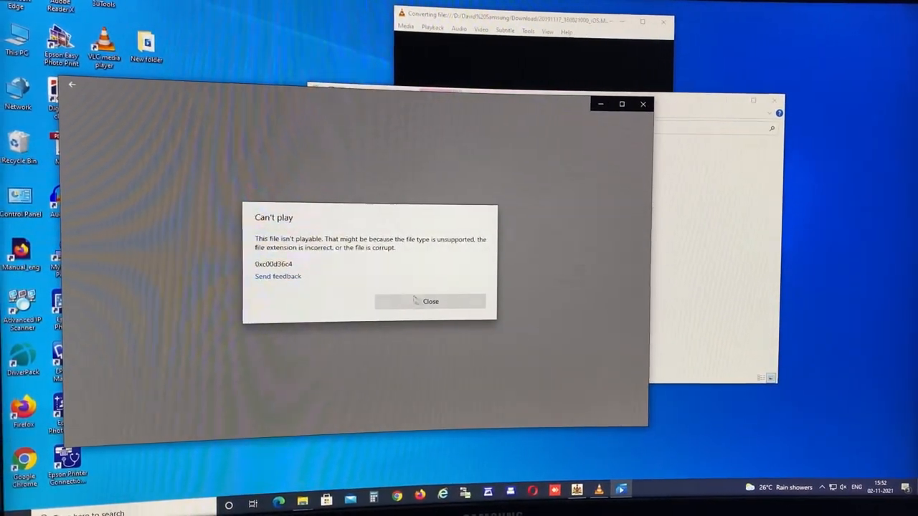
left_click(431, 302)
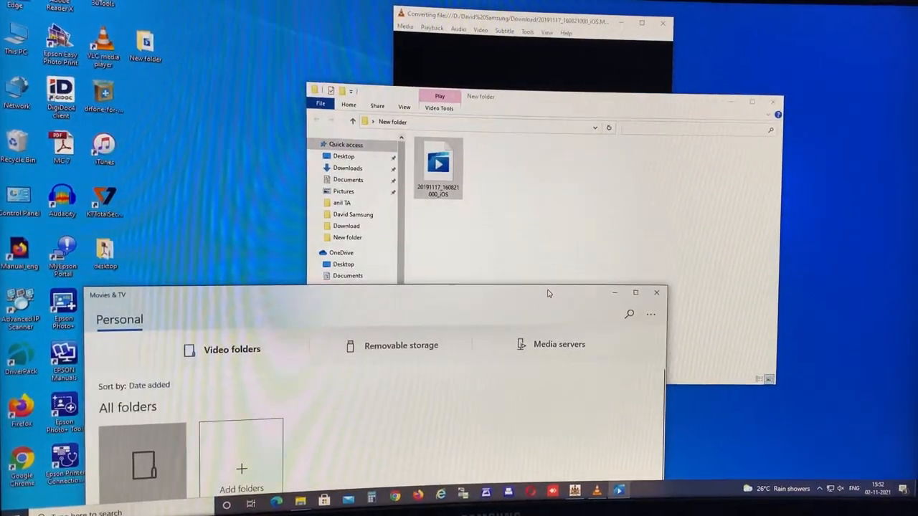
left_click(656, 293)
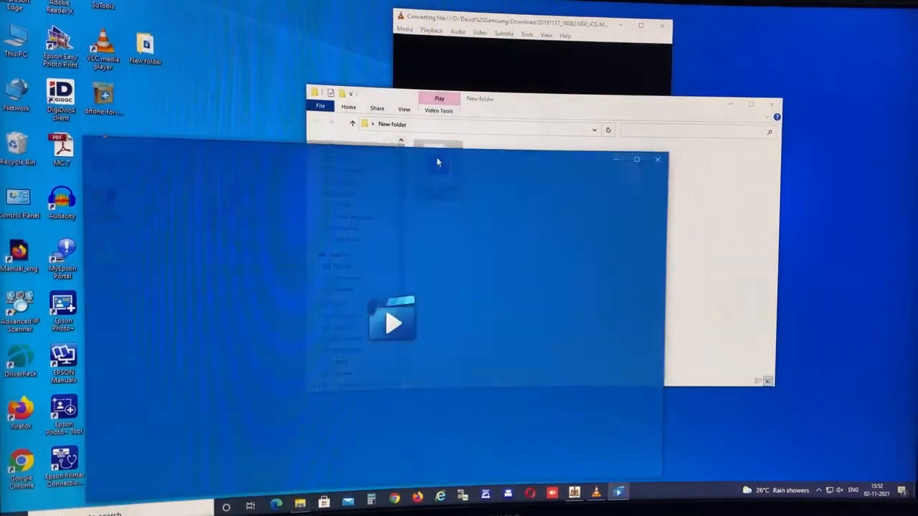
left_click(393, 322)
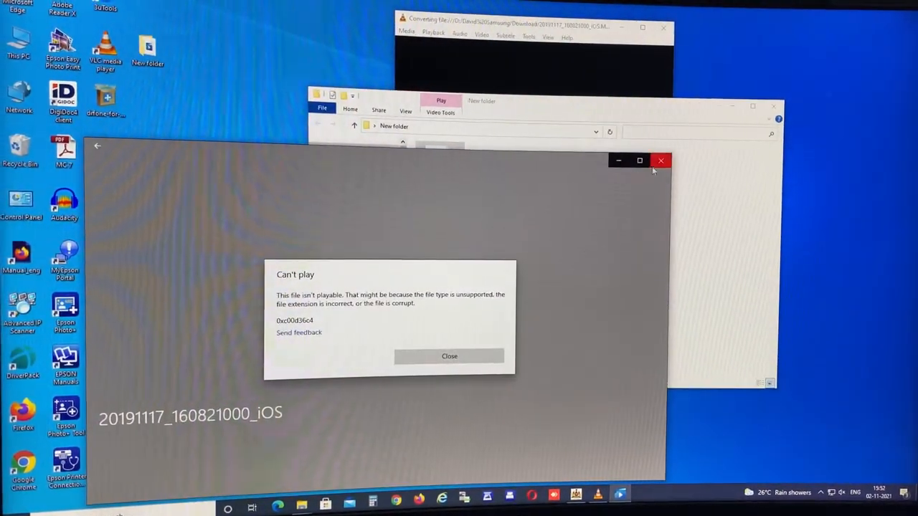
left_click(449, 356)
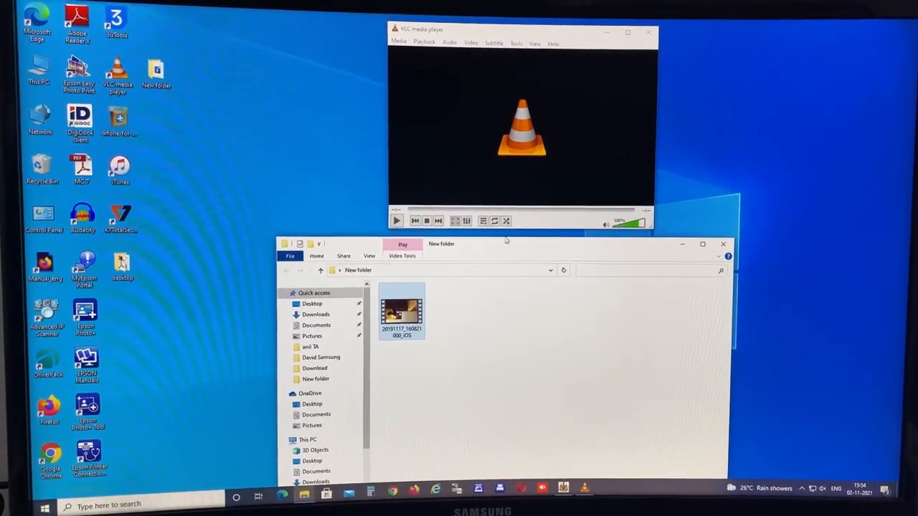
double_click(402, 310)
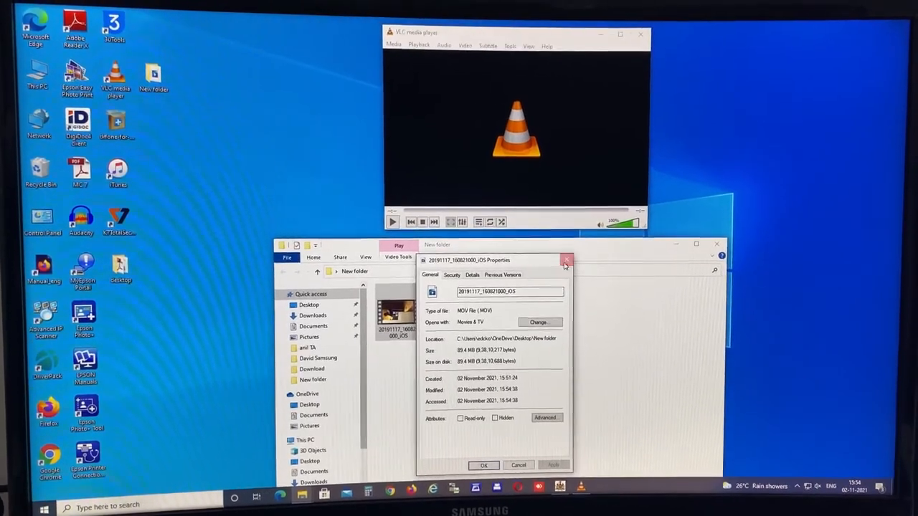
left_click(566, 261)
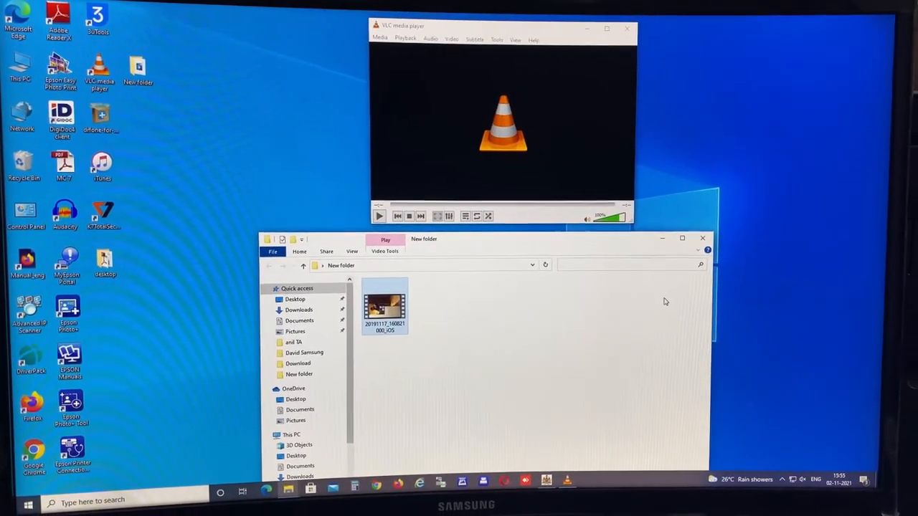